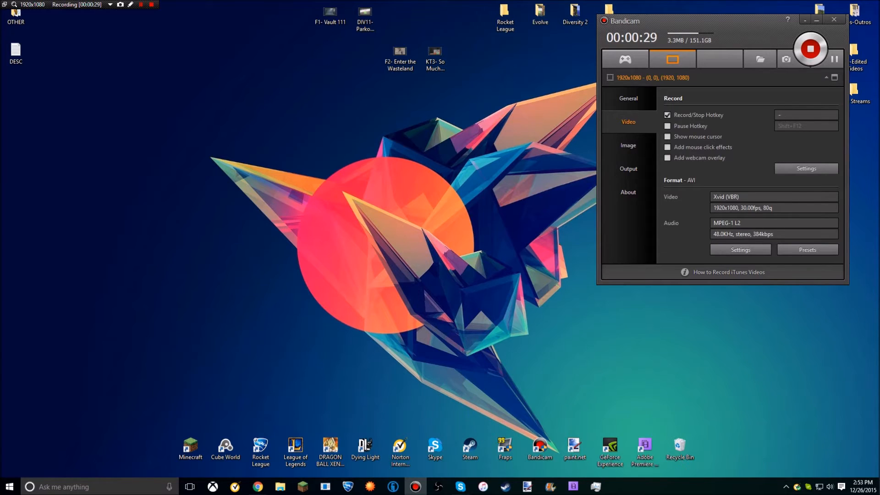
# Dismiss the no-controllers warning after starting the Xbox One stream to the PC.
pyautogui.moveTo(721, 21); pyautogui.dragTo(710, 25)
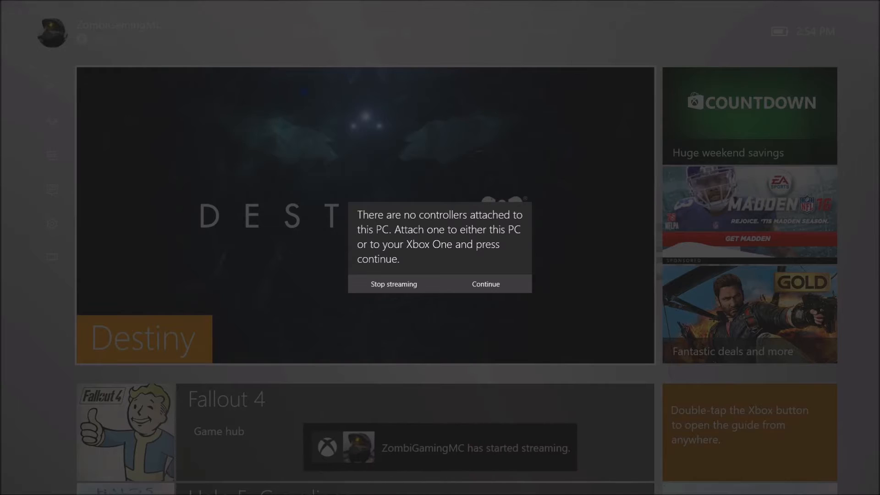
pyautogui.click(486, 285)
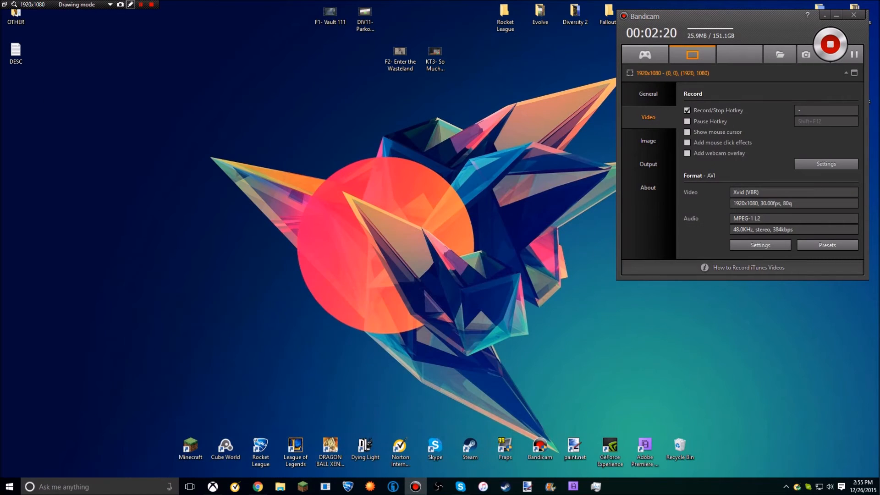
# Show and then dismiss the recording area's options from the rectangle toolbar.
pyautogui.click(111, 5)
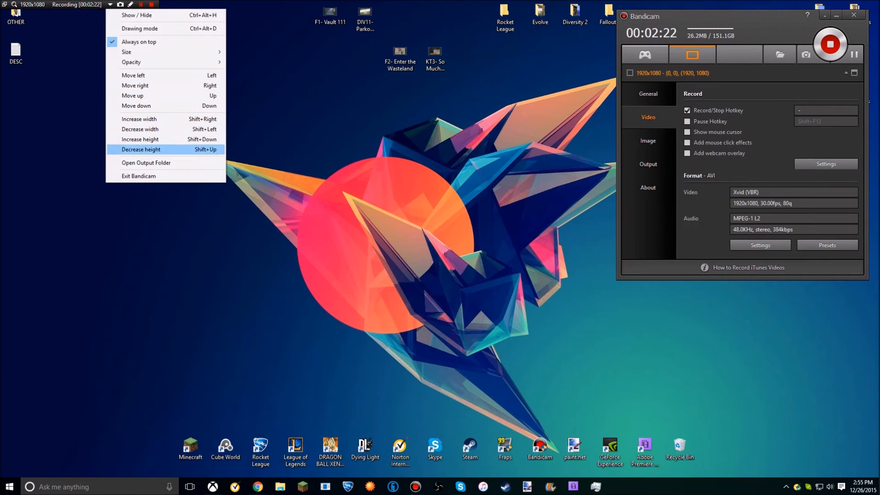
pyautogui.click(129, 52)
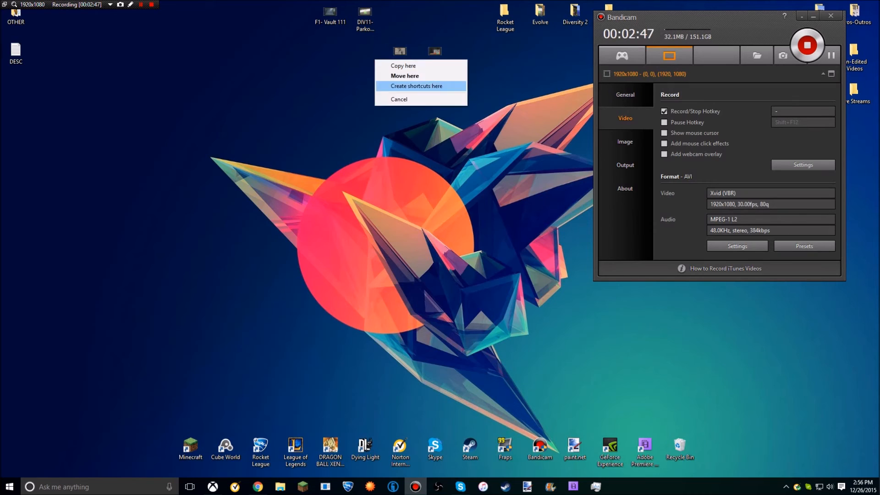
pyautogui.click(418, 87)
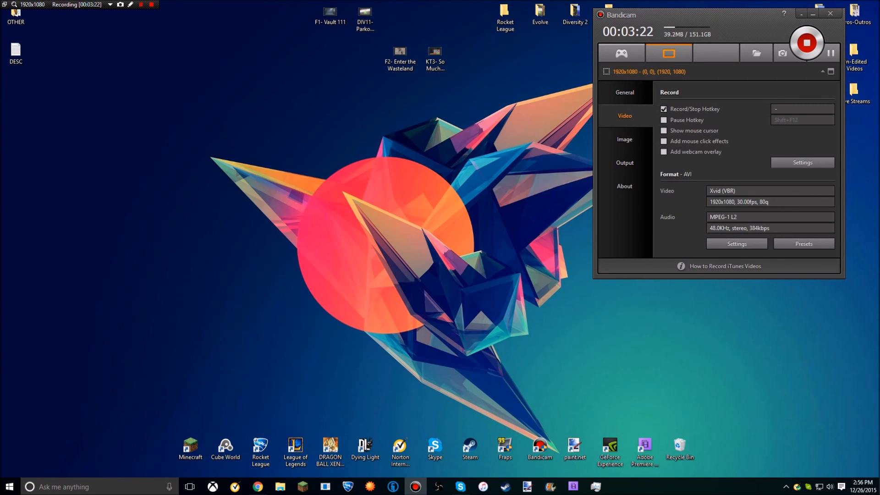
pyautogui.click(400, 50)
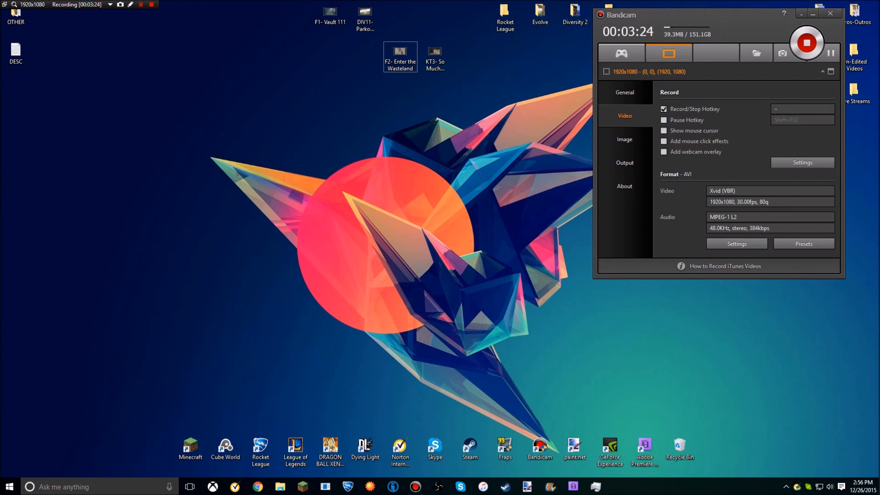